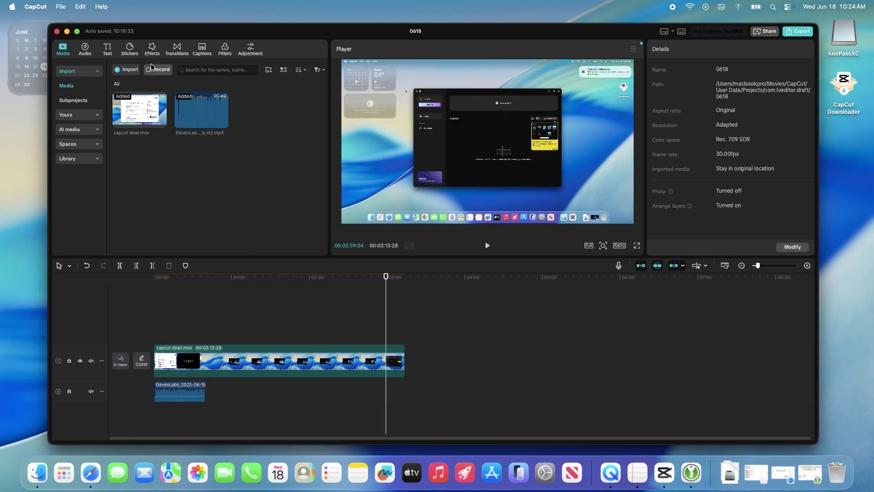
Browse the Effects library, then scroll through the Transitions thumbnails
left_click(152, 47)
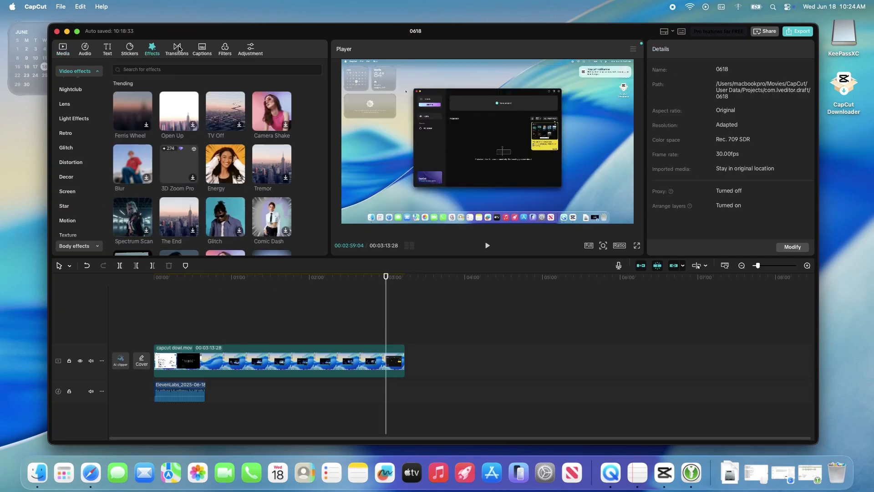
left_click(176, 49)
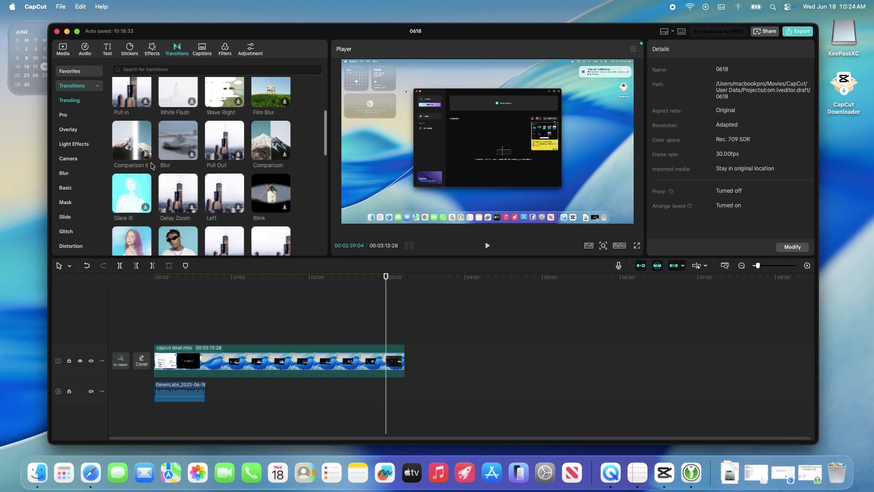
scroll("down", 3)
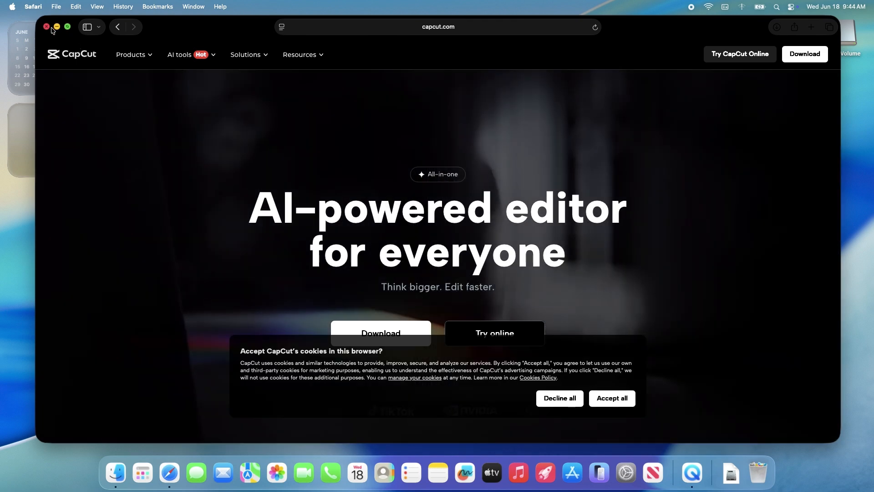
Close the Safari window showing capcut.com after downloading CapCut
left_click(47, 27)
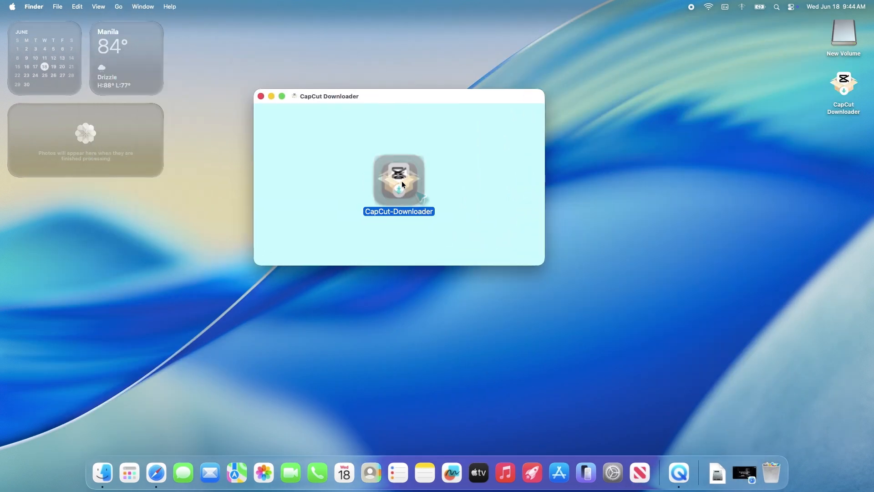
Launch CapCut-Downloader from the mounted disk image and confirm Open in the security warning
left_click(260, 96)
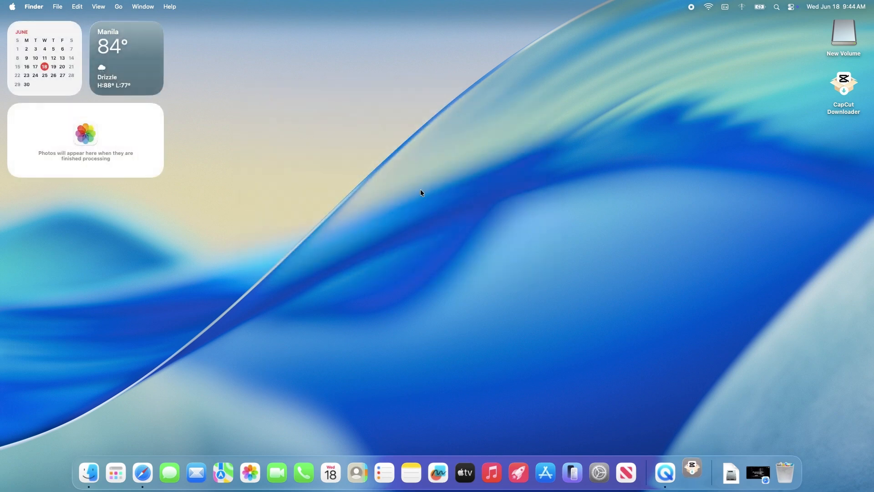
double_click(842, 84)
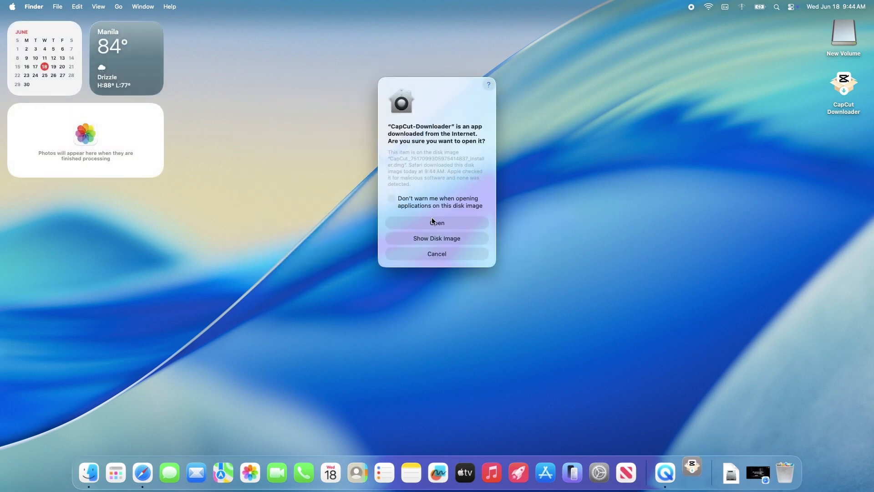
left_click(437, 223)
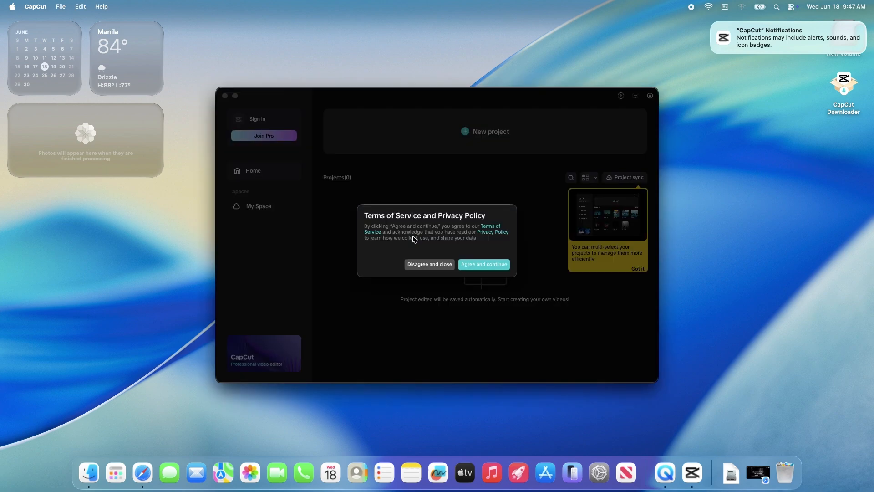
Accept CapCut's Terms of Service and Privacy Policy with 'Agree and continue'
left_click(482, 264)
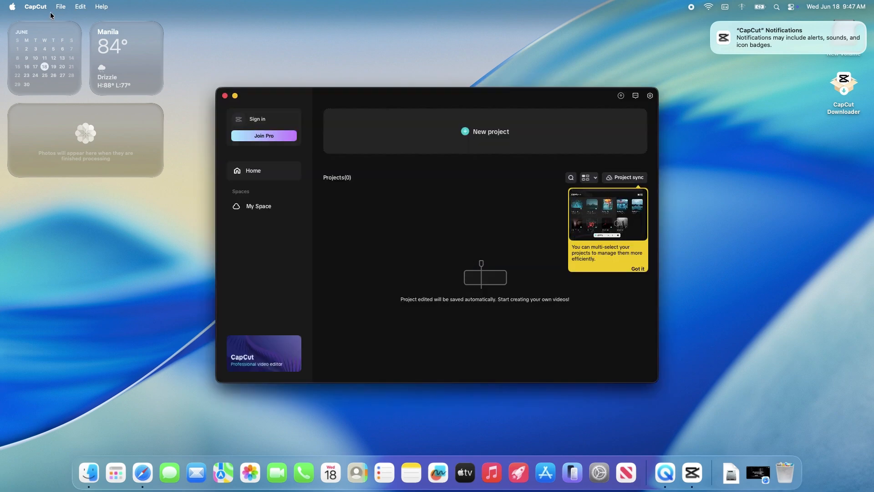